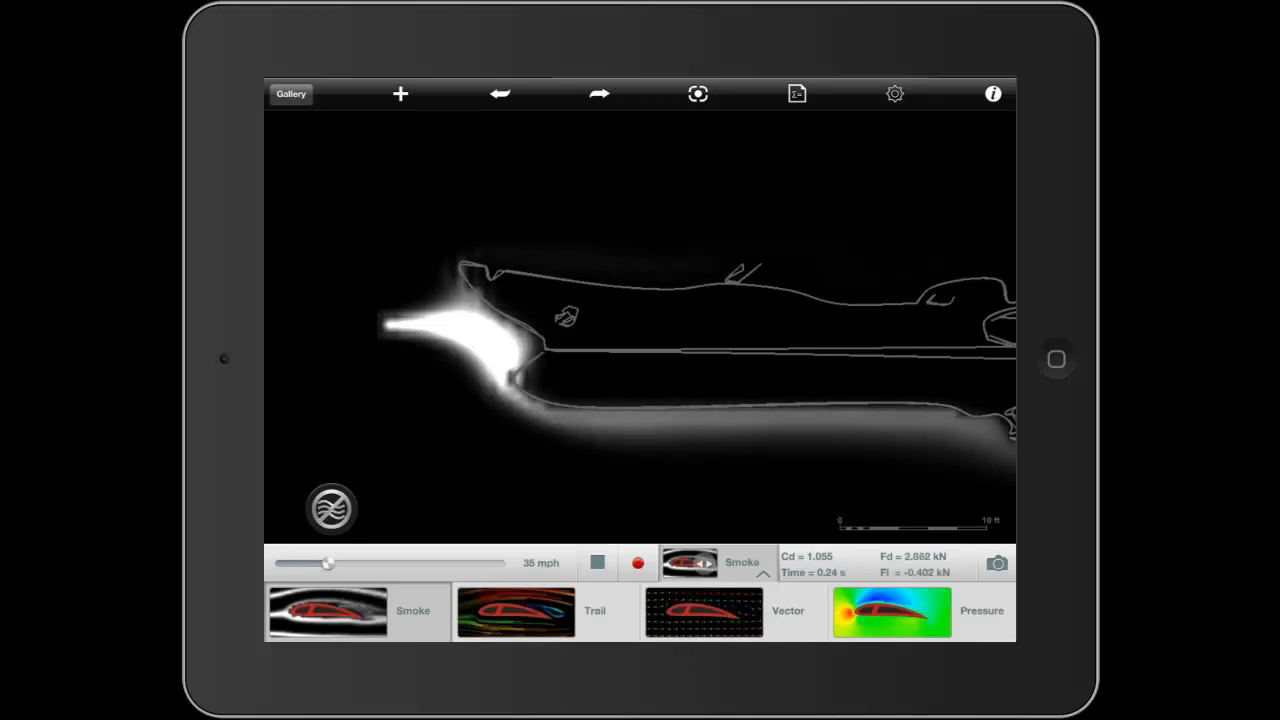
Run the smoke simulation past the battleship's bow at 35 mph
click(516, 612)
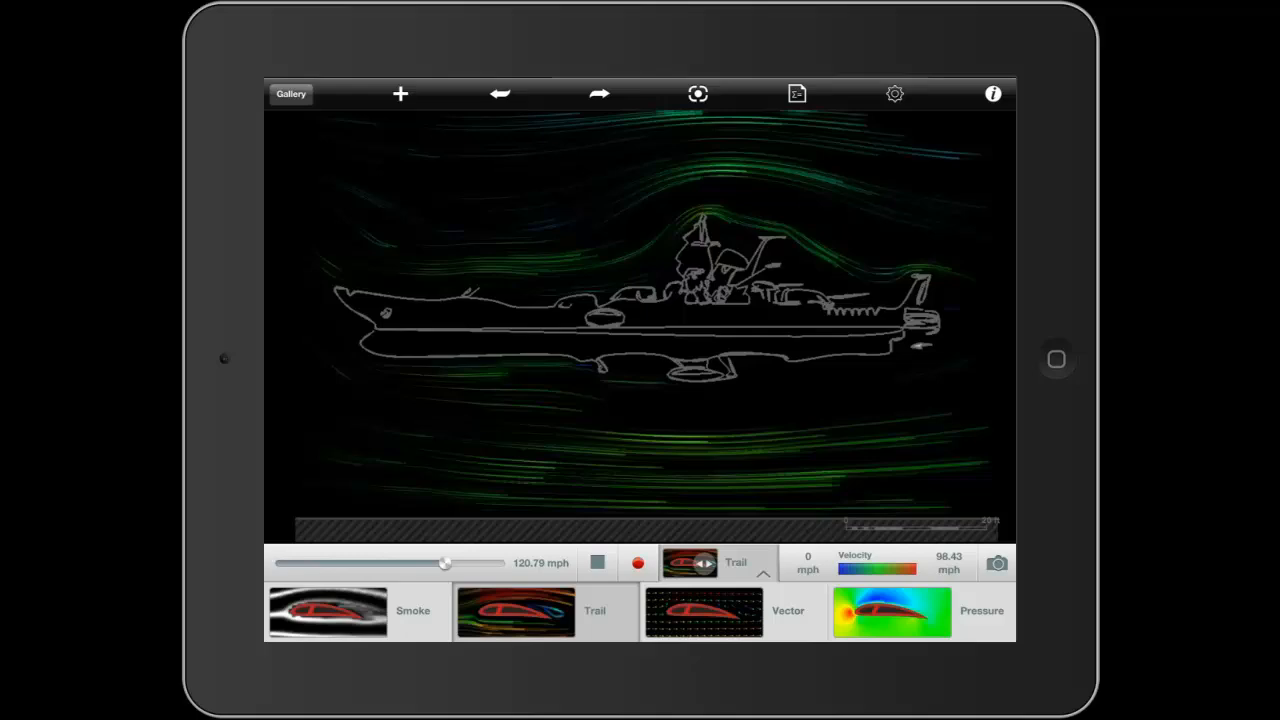